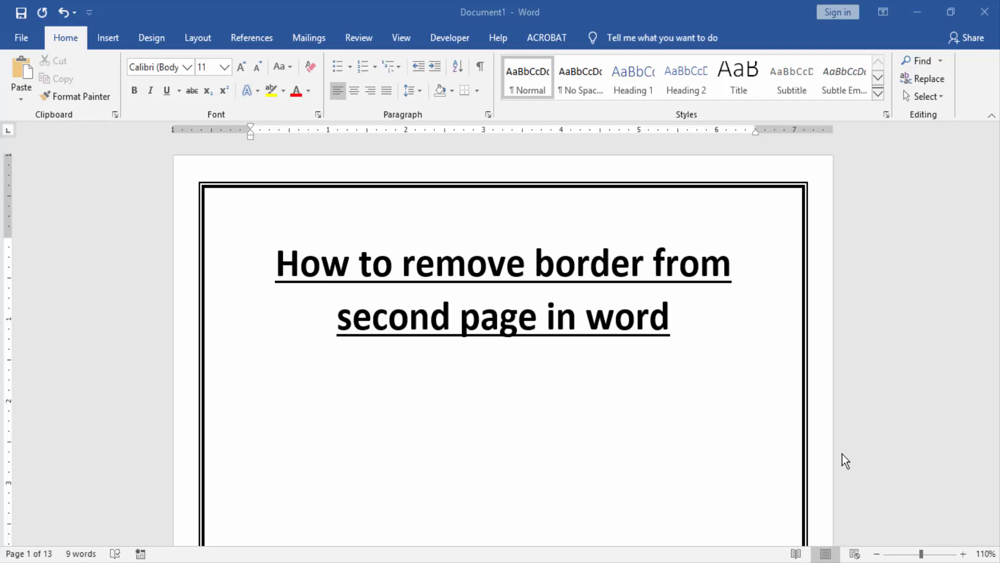
mouse_move(385, 422)
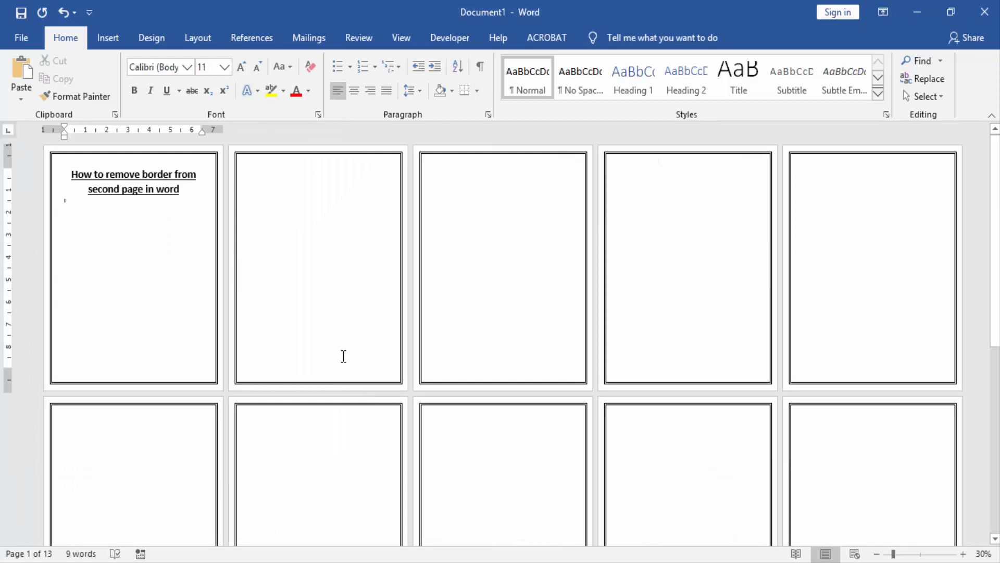
- Insert a Next Page section break from the Layout tab so page 2 sits in its own section
click(197, 37)
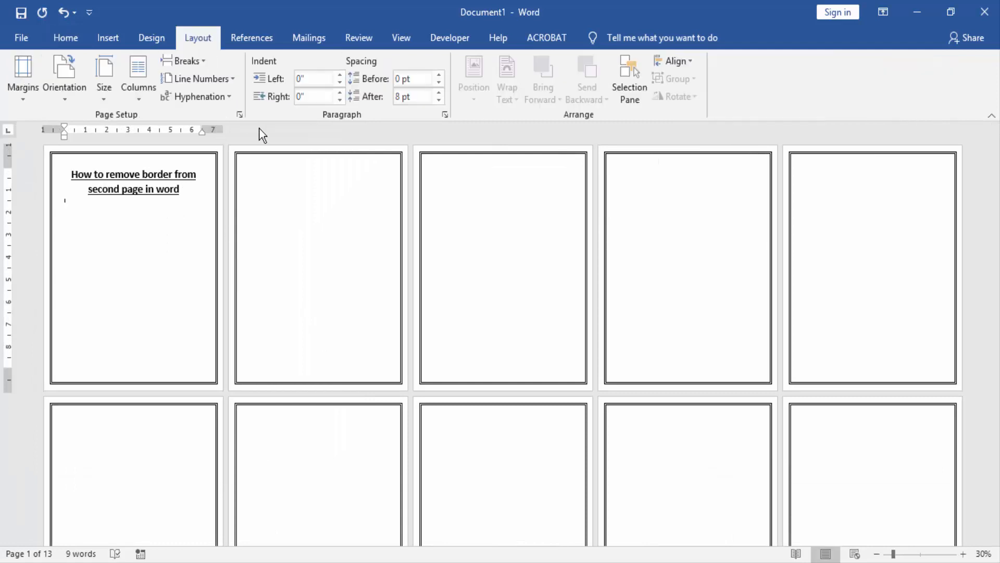
click(186, 61)
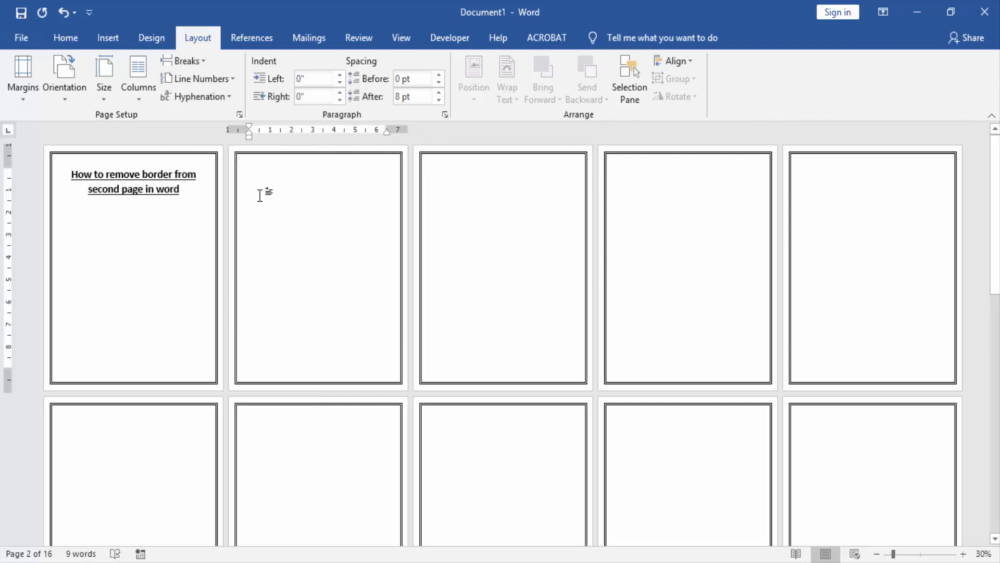
click(152, 38)
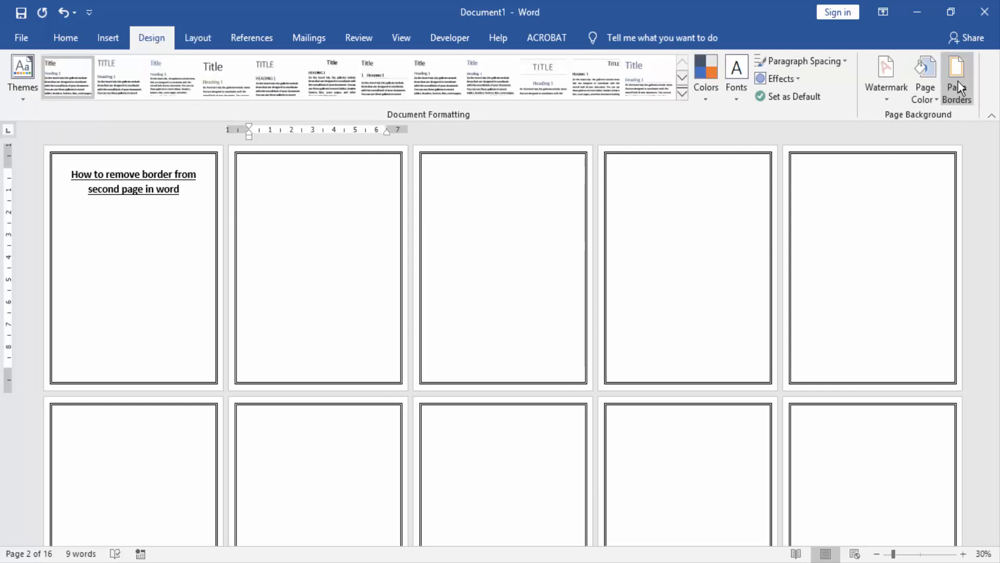
- Set the page border to None applied to This section only, clearing page 2's border
click(957, 76)
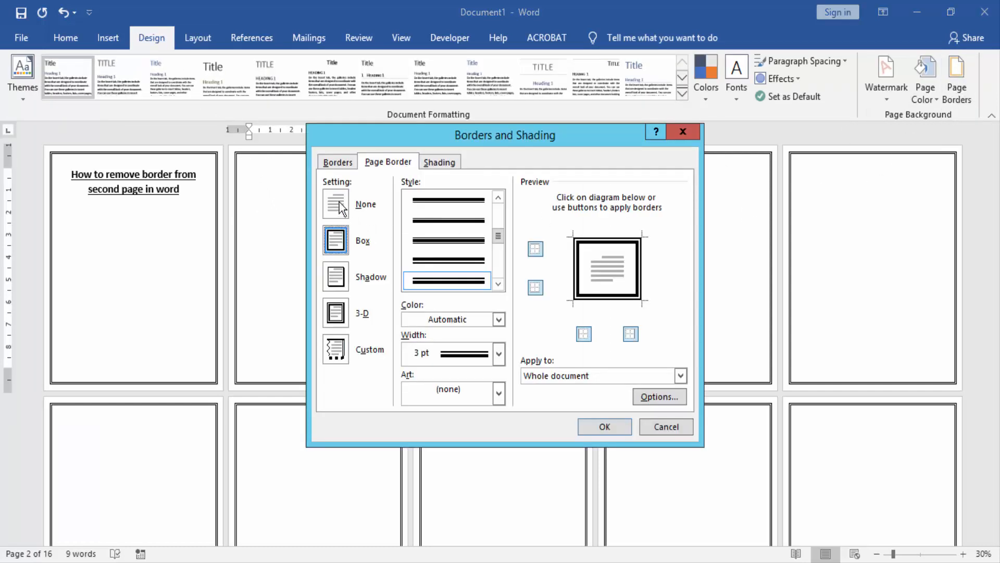
click(335, 203)
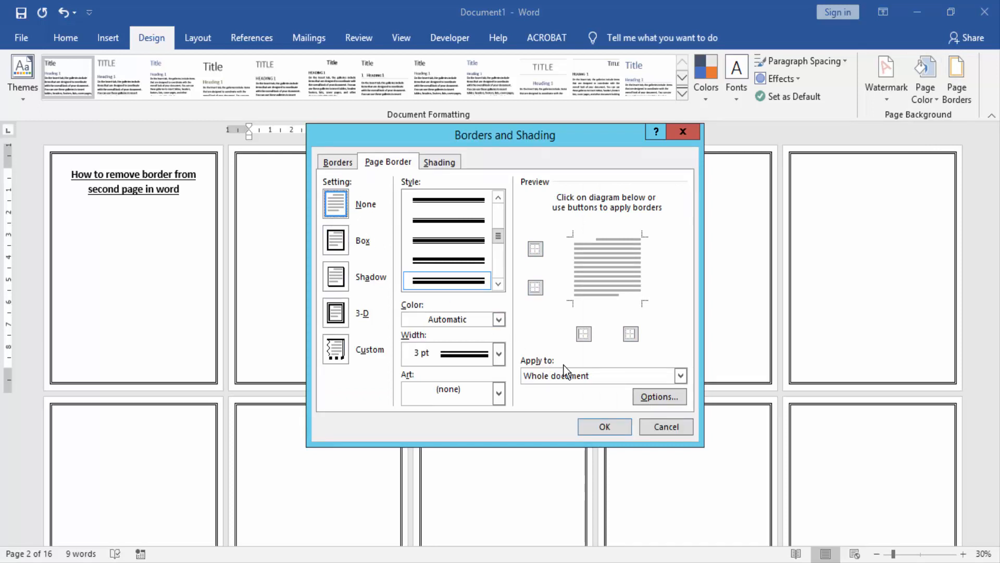
click(681, 375)
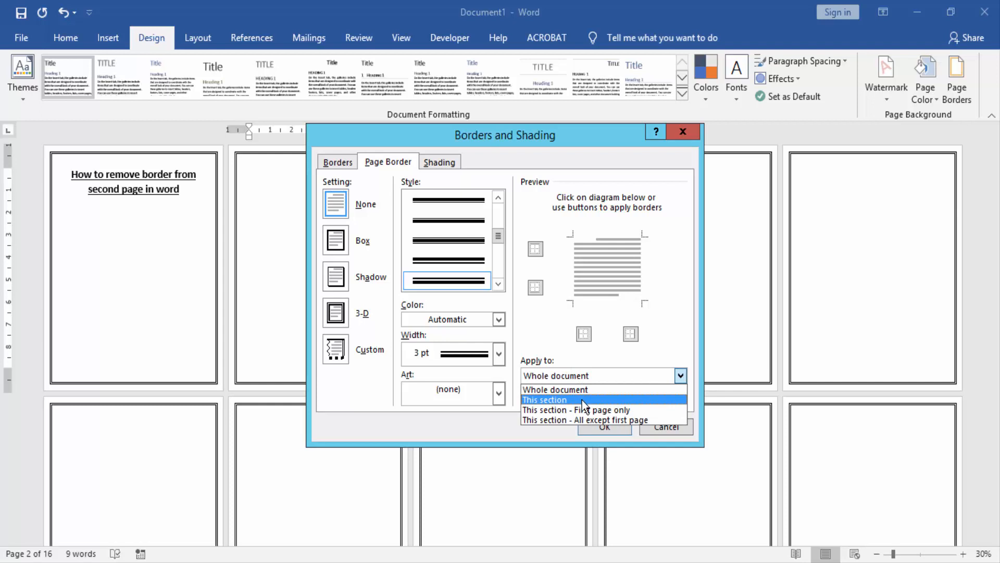
click(544, 399)
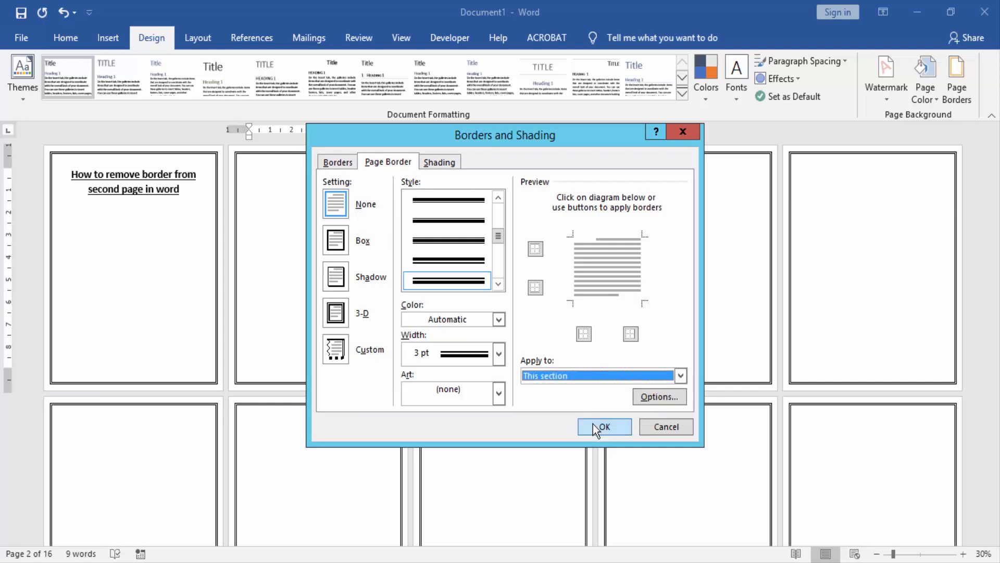
click(603, 426)
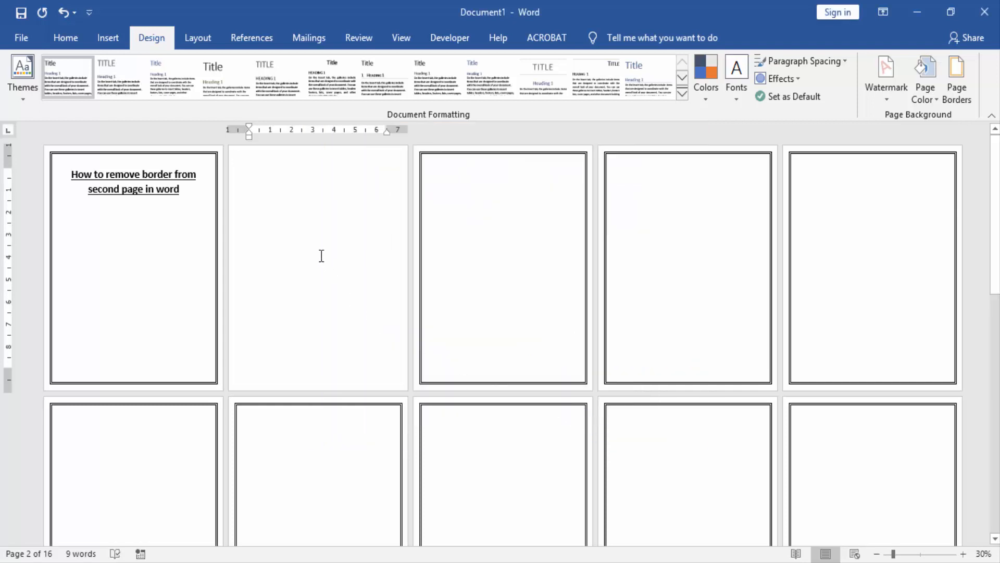
click(249, 175)
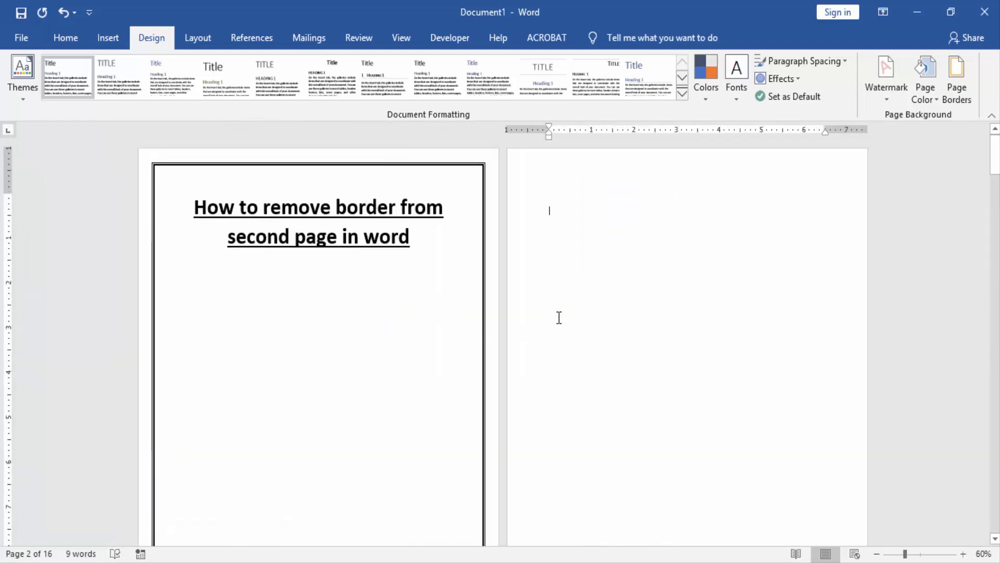
drag(908, 553, 887, 553)
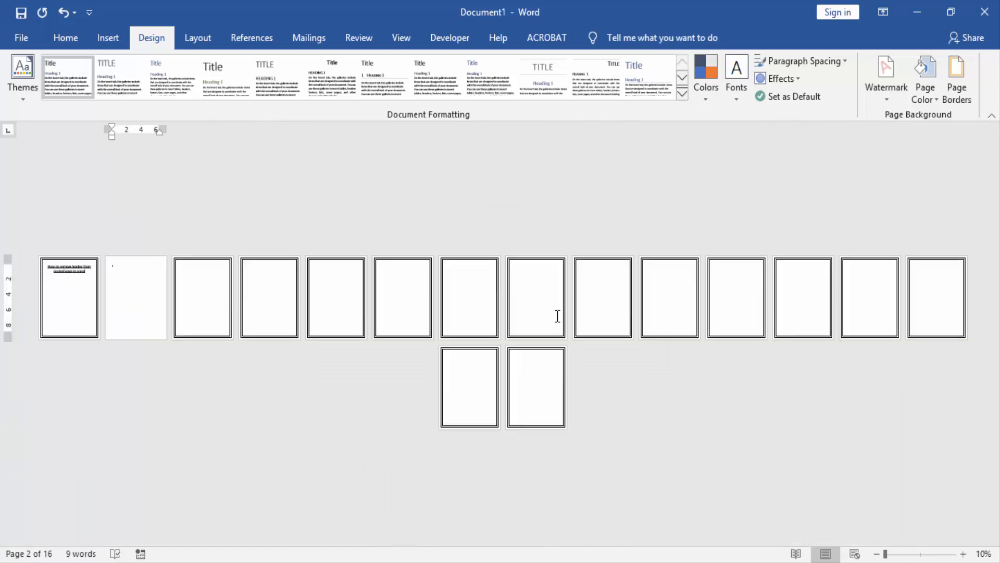